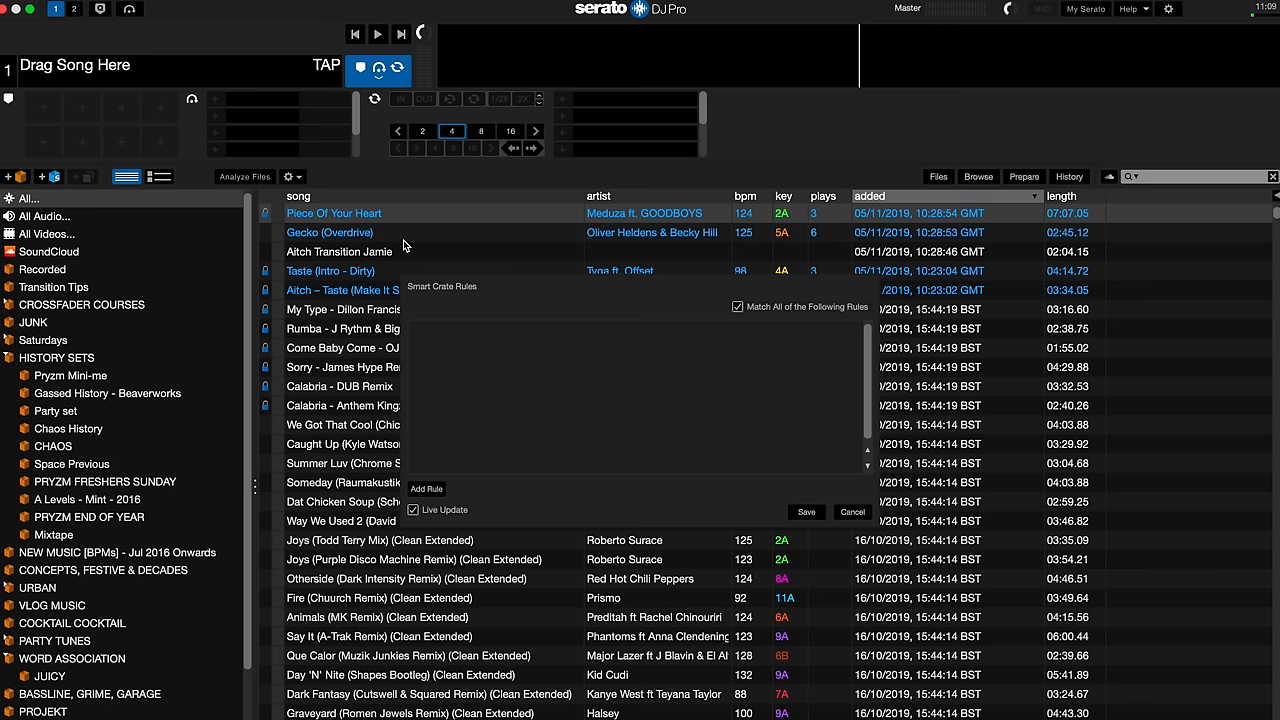
- Add two smart-crate rules: bpm at least 100 and a bpm upper limit
click(426, 488)
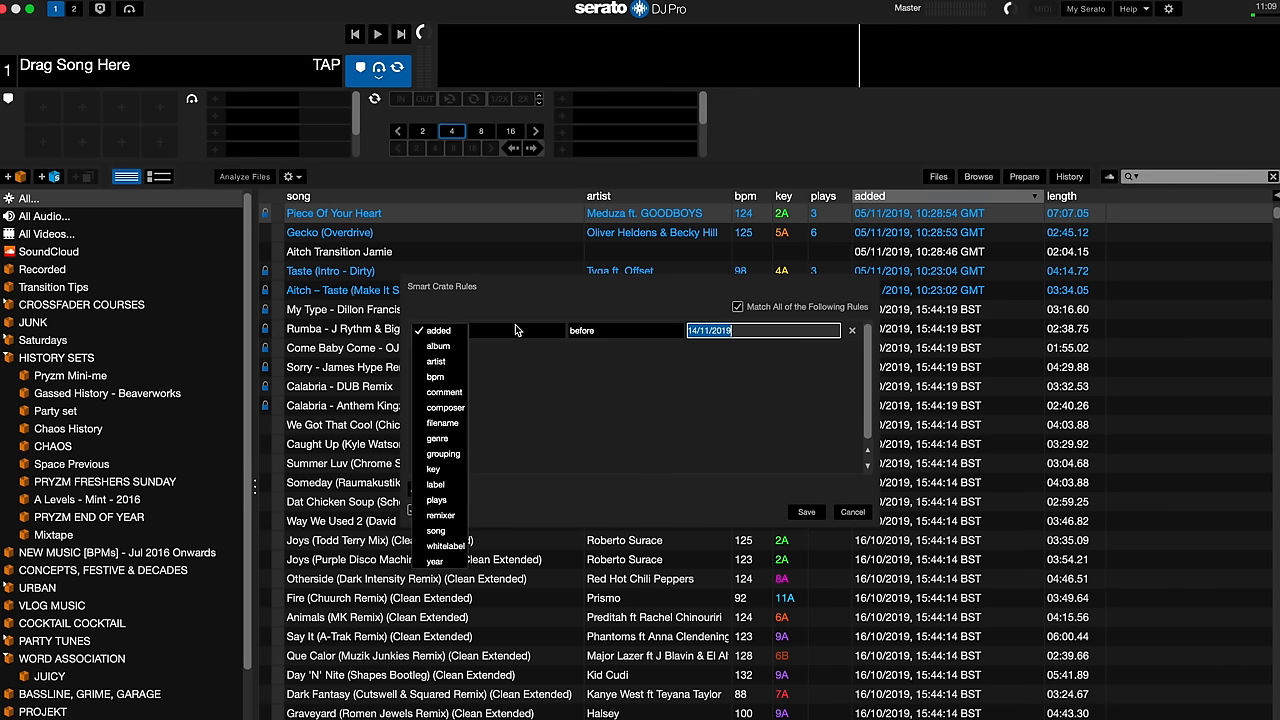
click(436, 376)
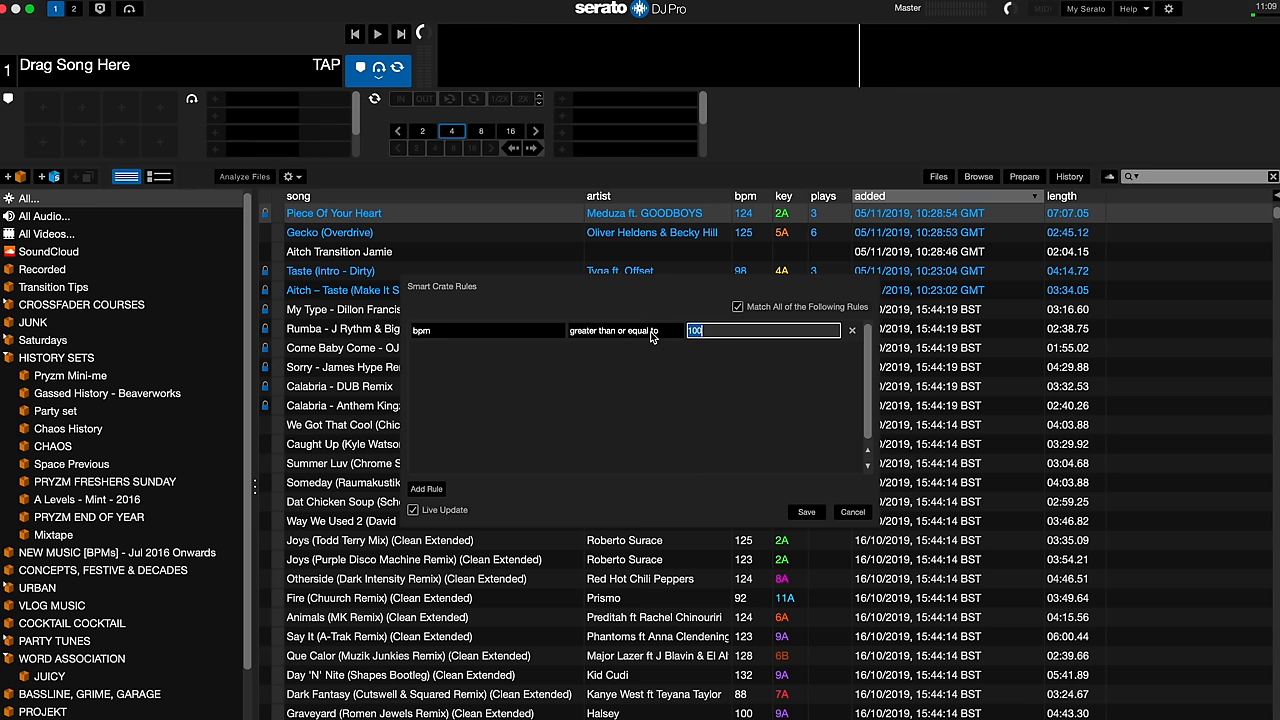
click(424, 488)
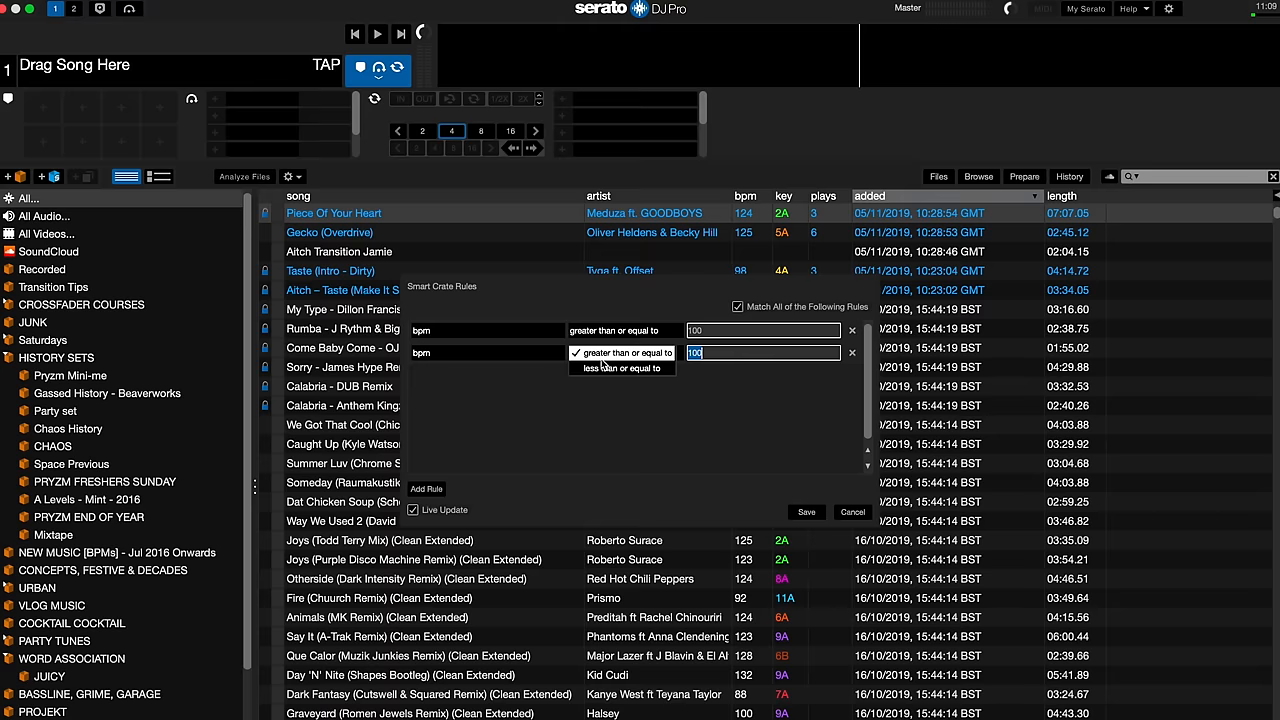
click(620, 368)
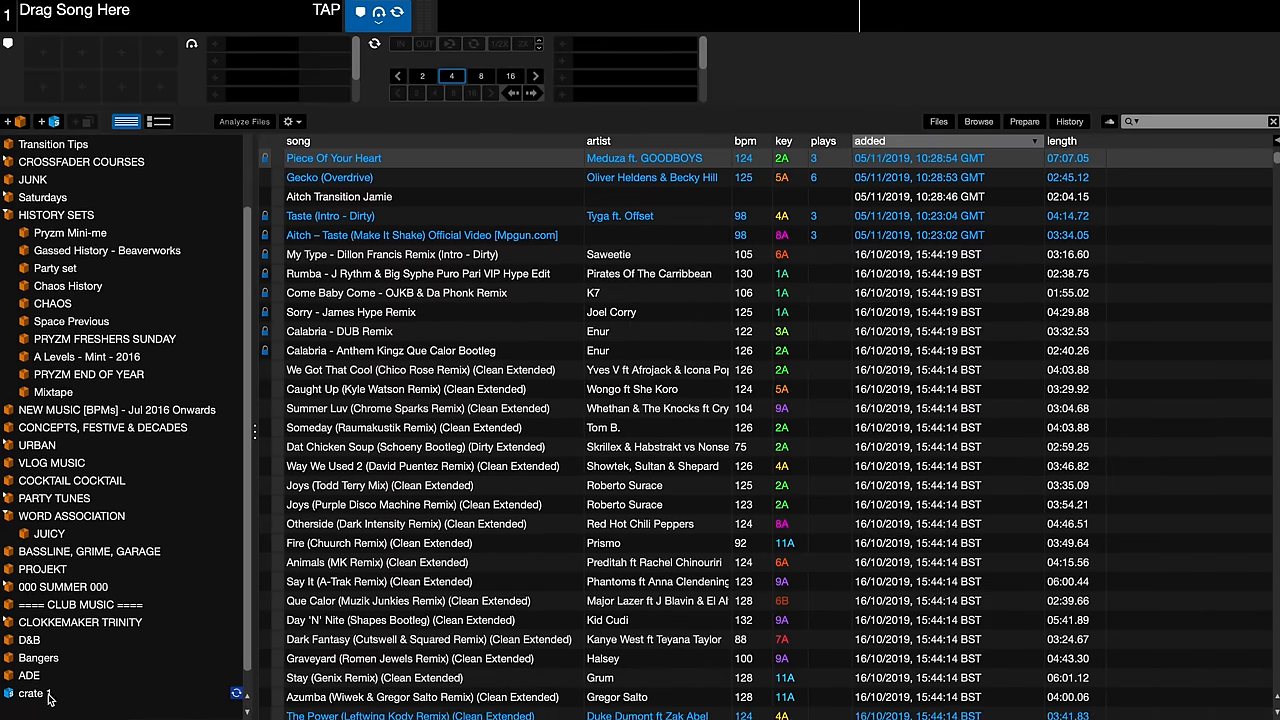
- Show the tracks collected by the new crate 1 at the bottom of the crate list
click(28, 692)
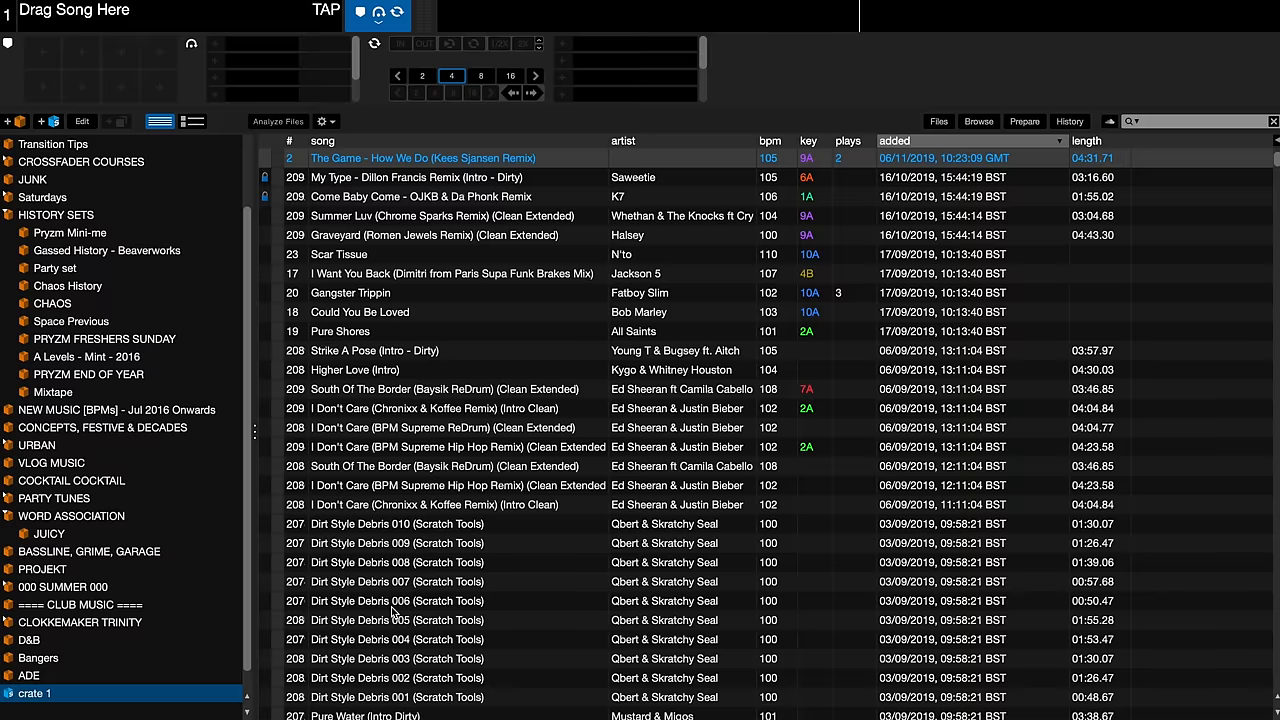
- Rename crate 1 to '100bpm-110'
double_click(36, 692)
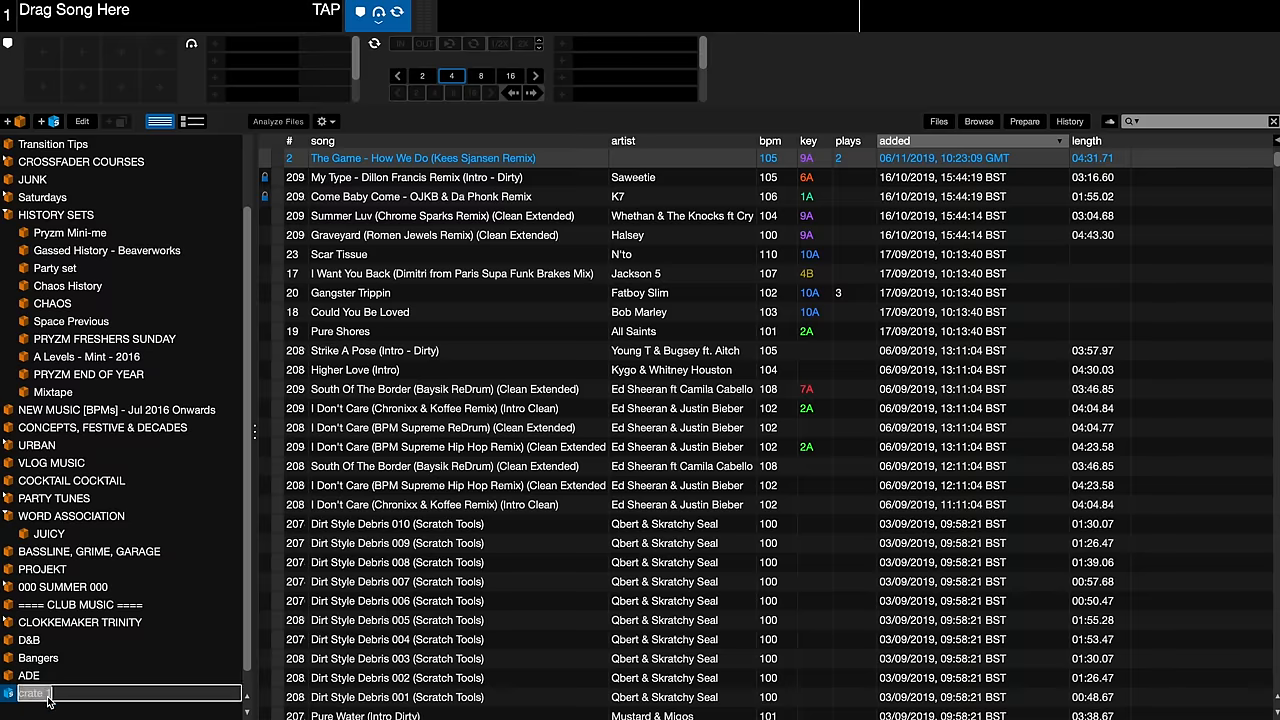
text(100bpm)
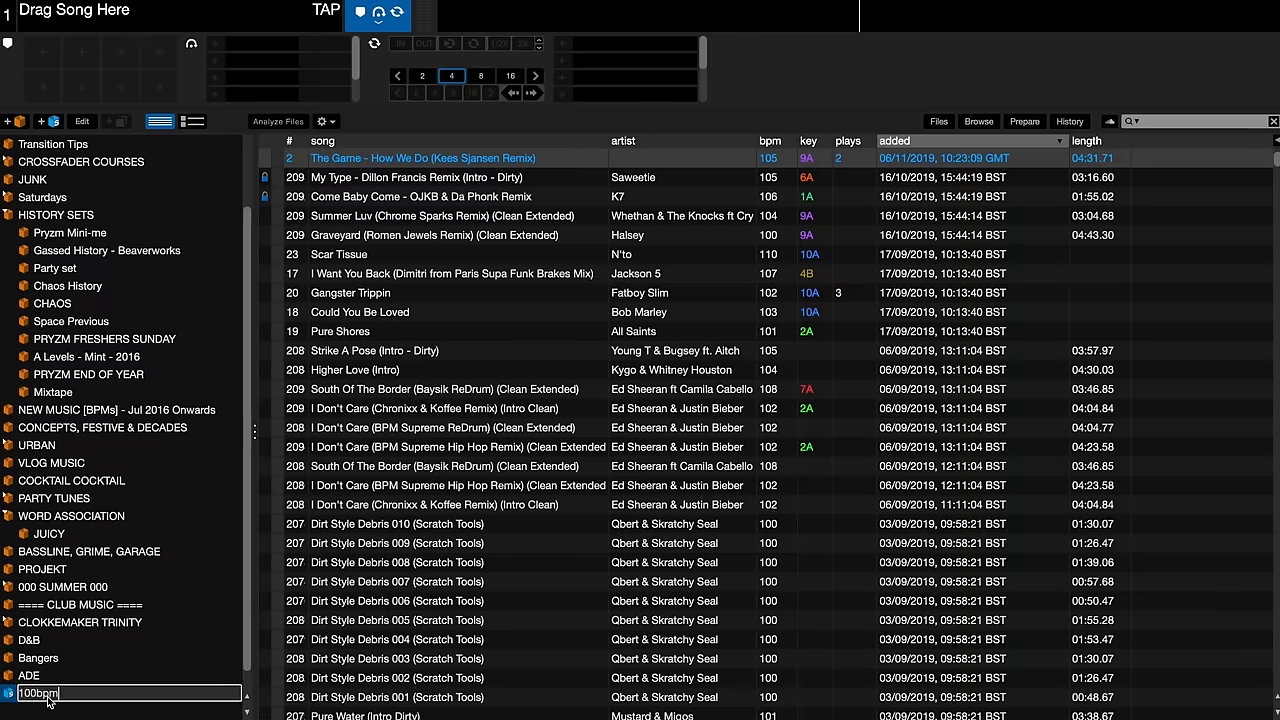
text(-110)
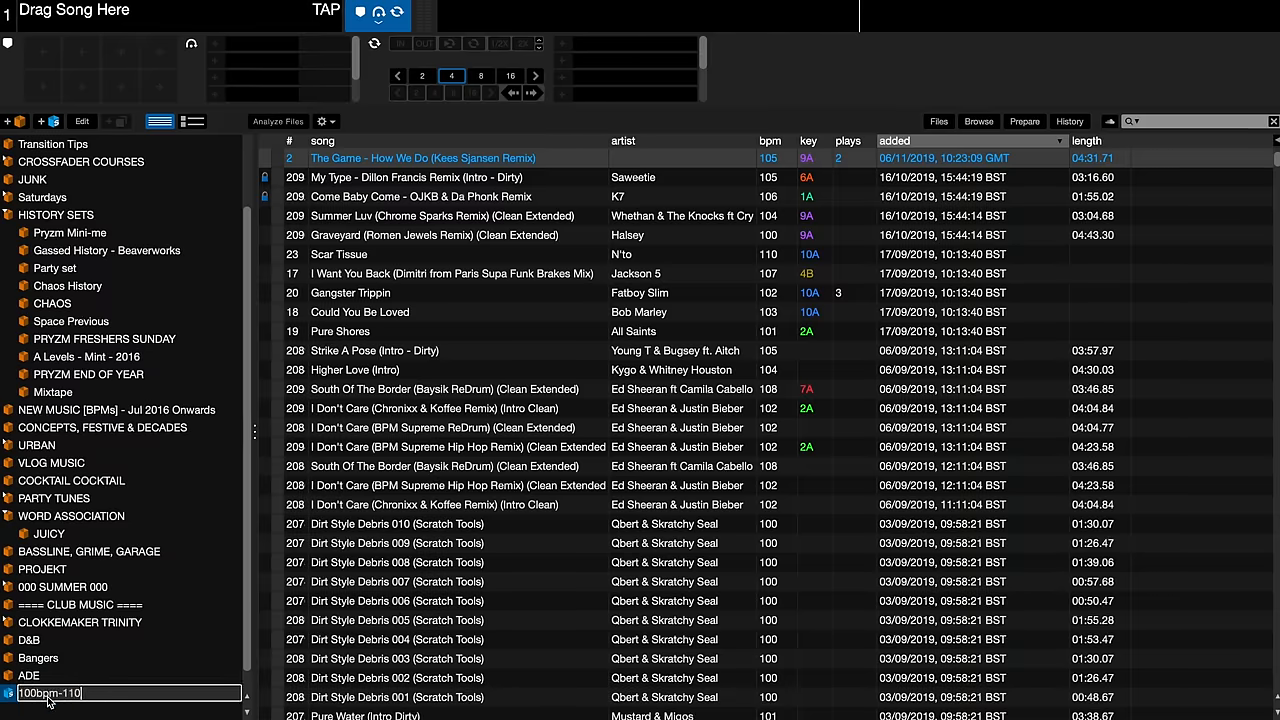